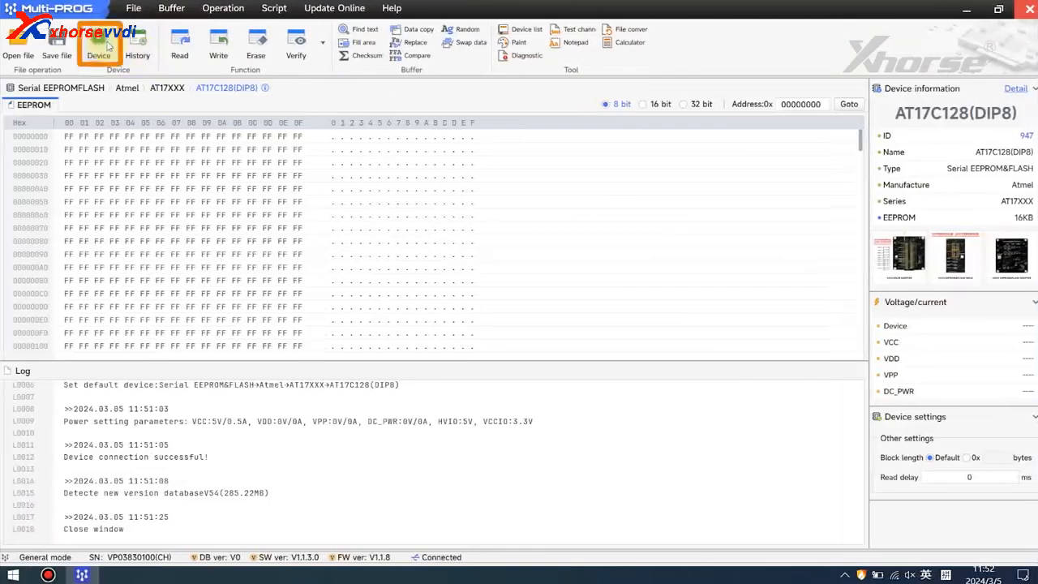
Search the chip list for AT17, select AT17C128(DIP8), and close its device details
{"action": "left_click", "coordinate": [98, 42]}
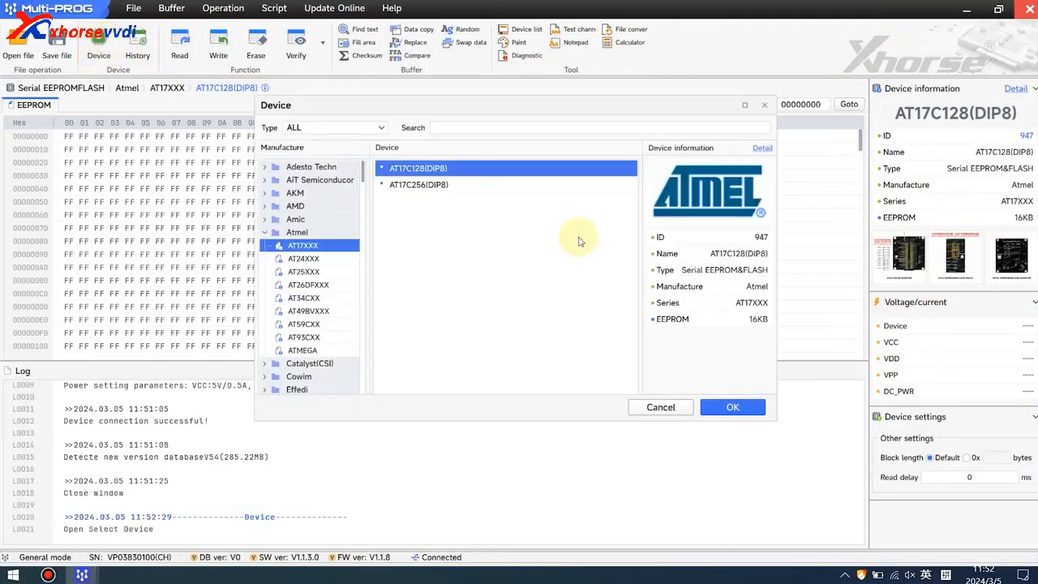
{"action": "left_click", "coordinate": [334, 128]}
{"action": "type", "text": "AT17"}
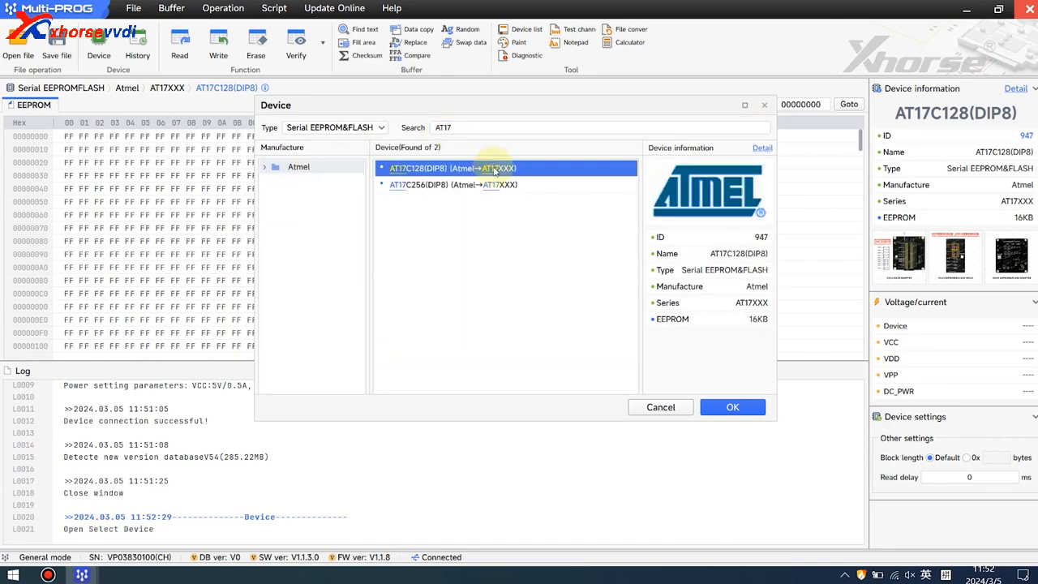
{"action": "left_click", "coordinate": [732, 407]}
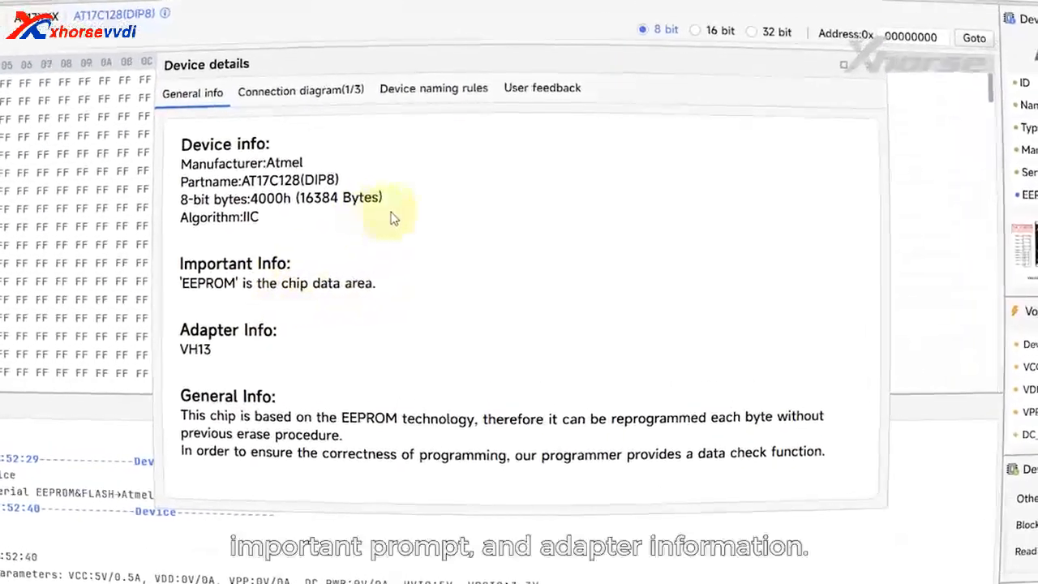
{"action": "mouse_move", "coordinate": [480, 227]}
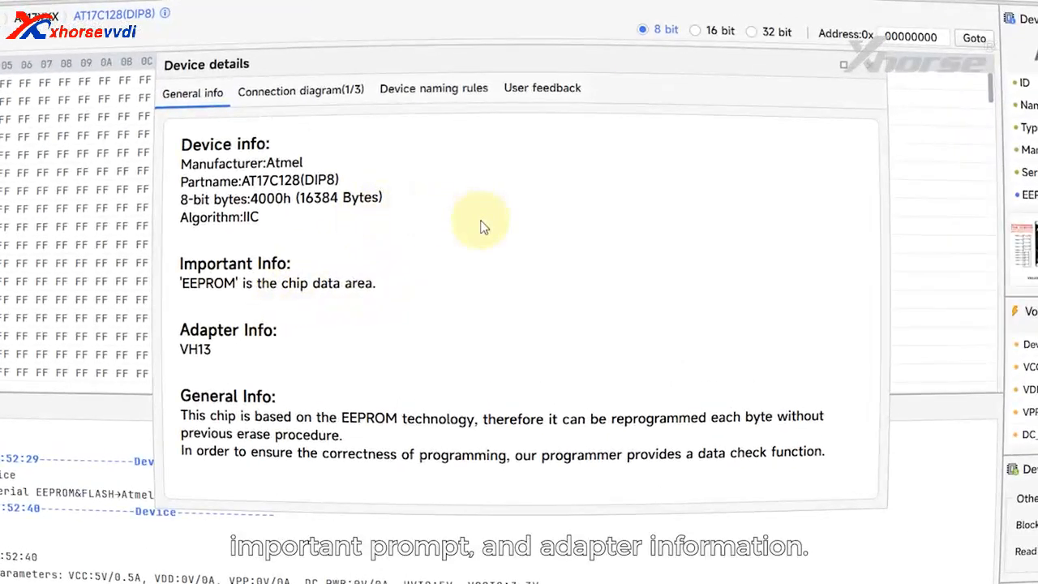
{"action": "mouse_move", "coordinate": [592, 188]}
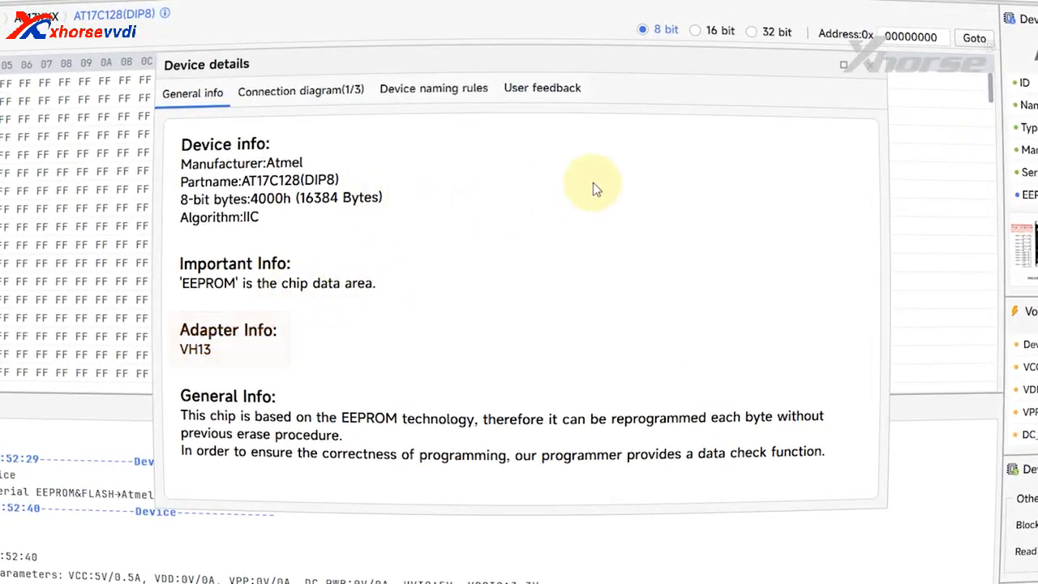
{"action": "left_click", "coordinate": [845, 64]}
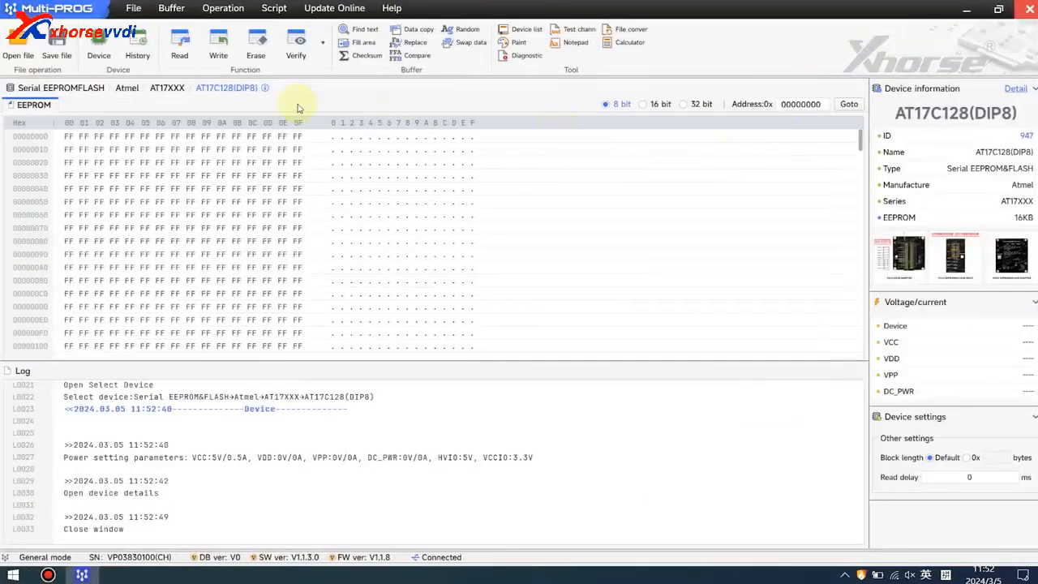
Read the AT17C128, set the first two buffer rows to 11, write back, and re-read
{"action": "left_click", "coordinate": [179, 44]}
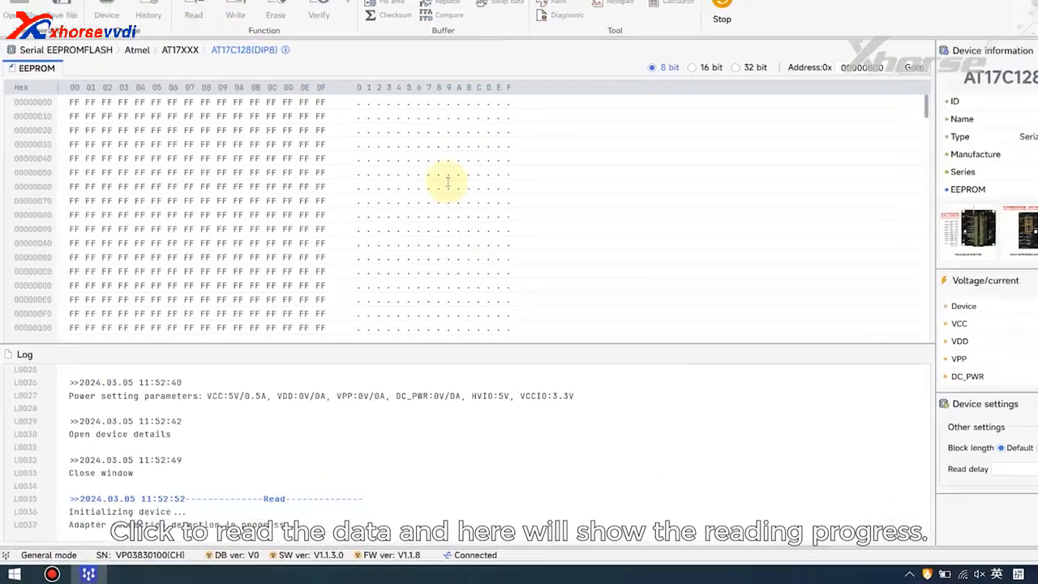
{"action": "left_click", "coordinate": [193, 10]}
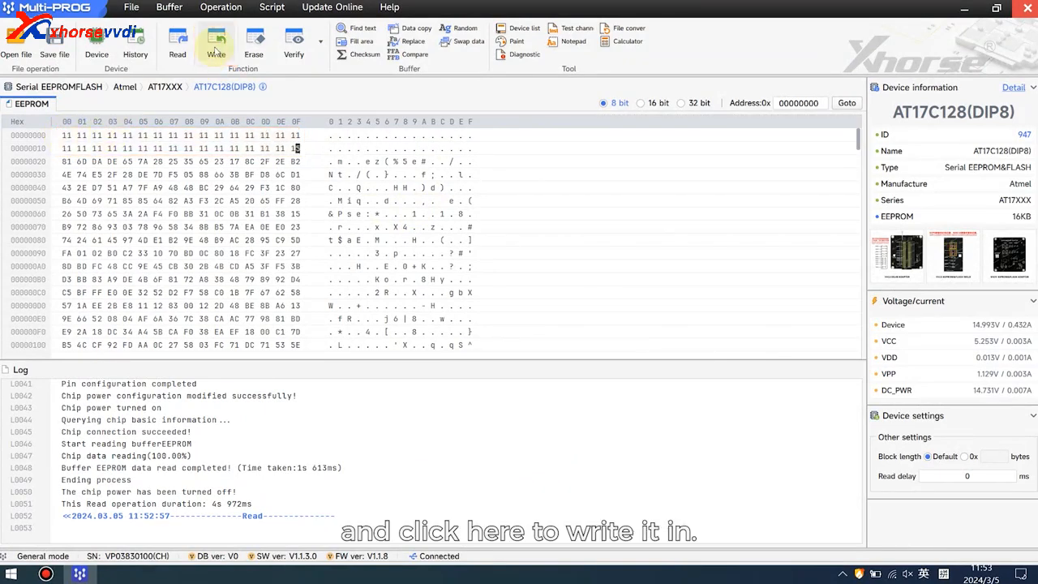
{"action": "left_click", "coordinate": [216, 41]}
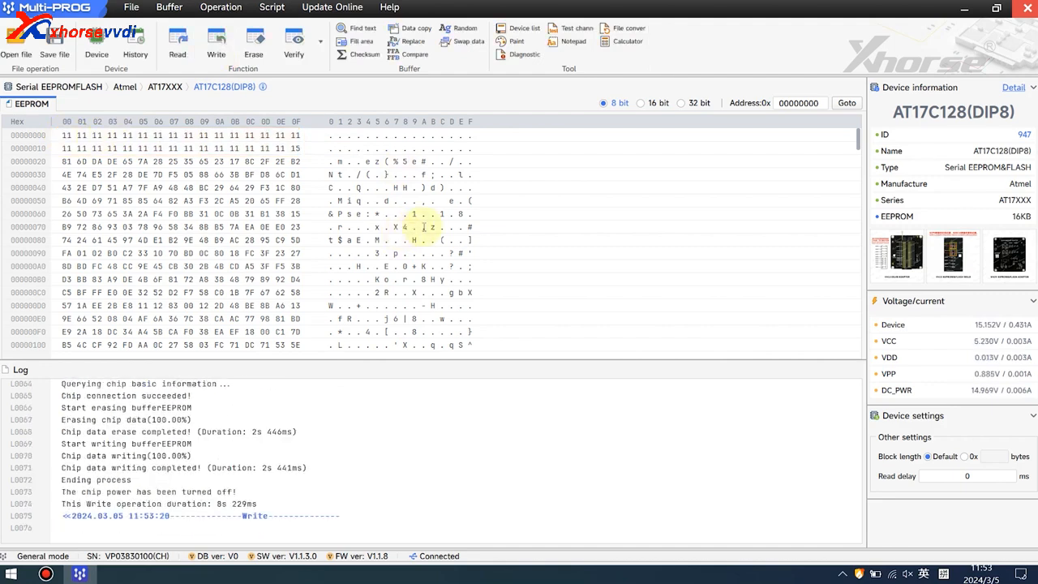
{"action": "left_click", "coordinate": [176, 40]}
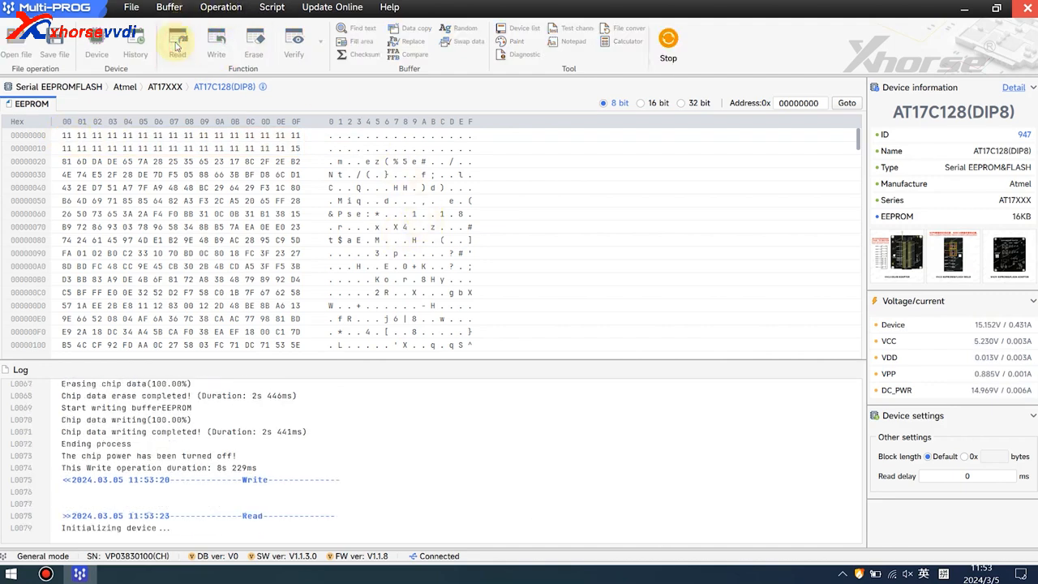
{"action": "left_click", "coordinate": [177, 40]}
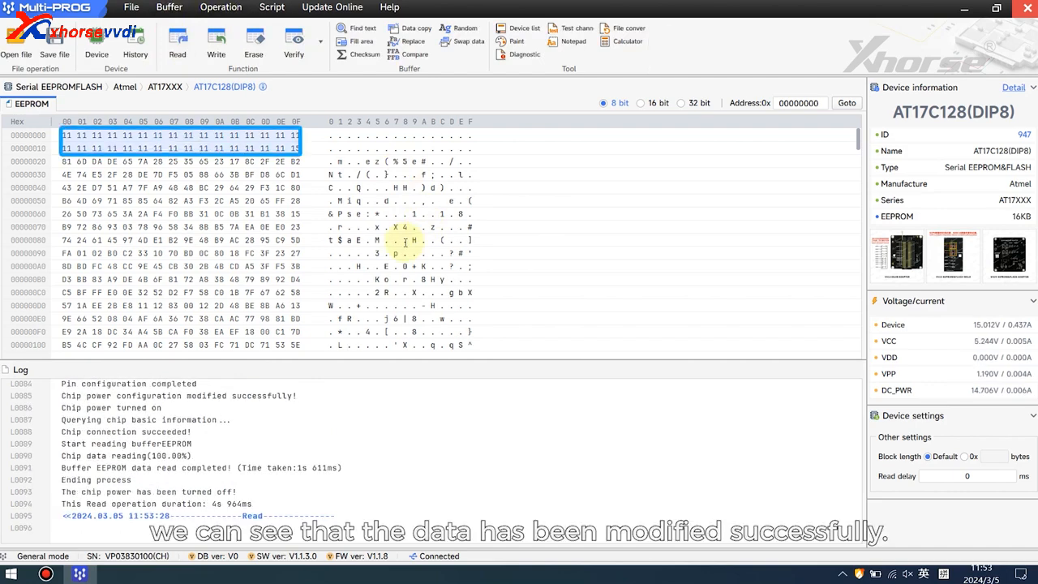